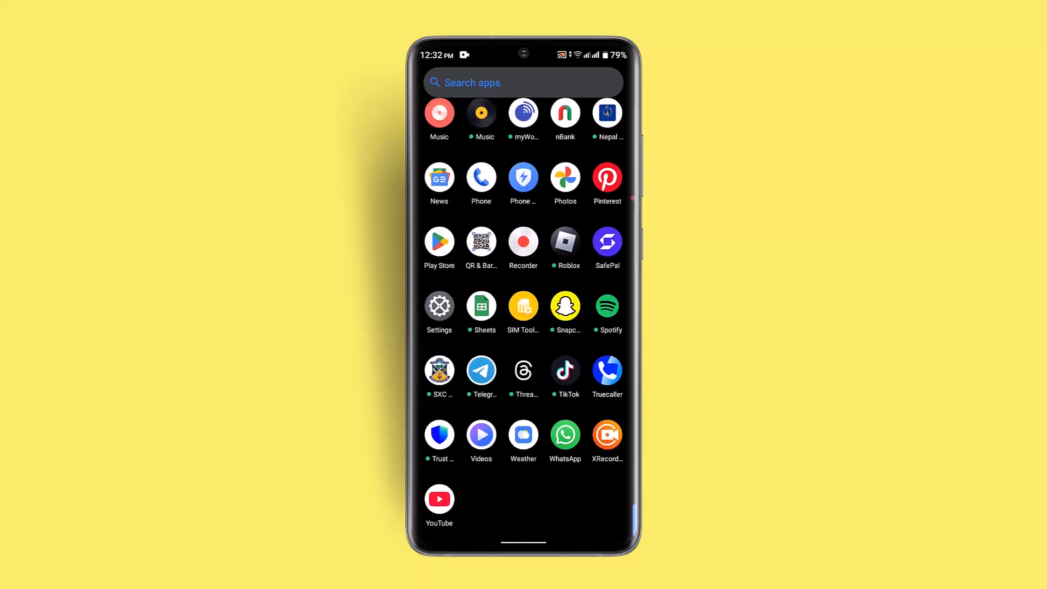
click(481, 370)
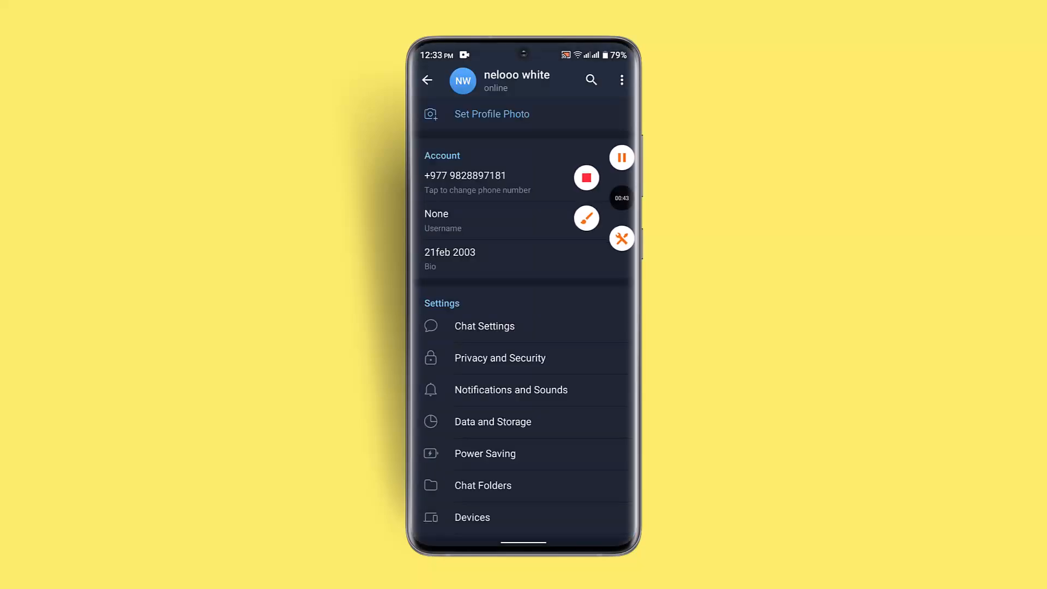
click(427, 79)
text(Pl)
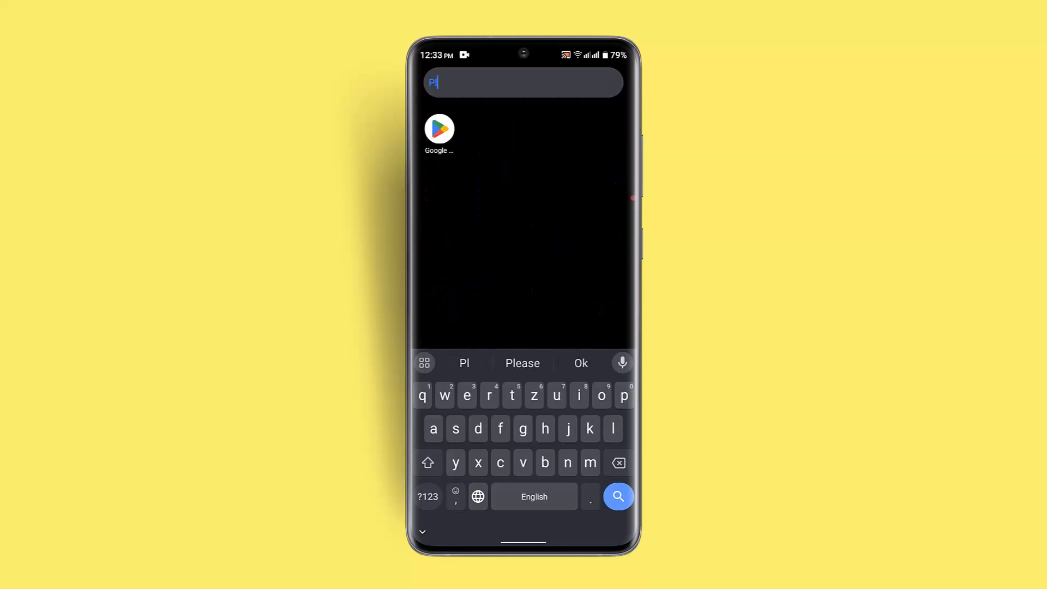
- Launch Google Play Store and search for Telegram from the recent searches list
click(439, 126)
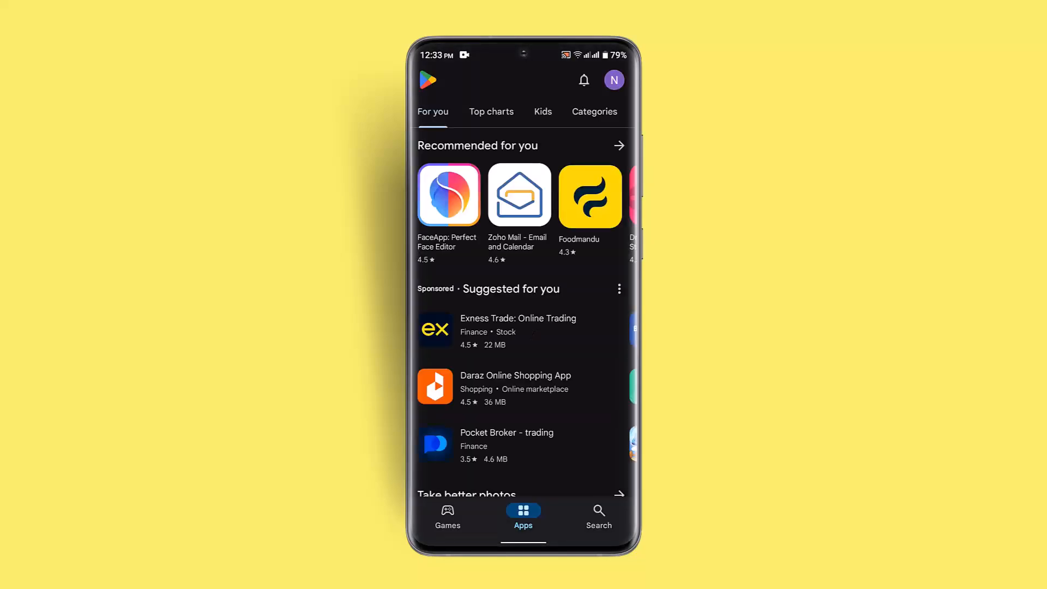
click(598, 516)
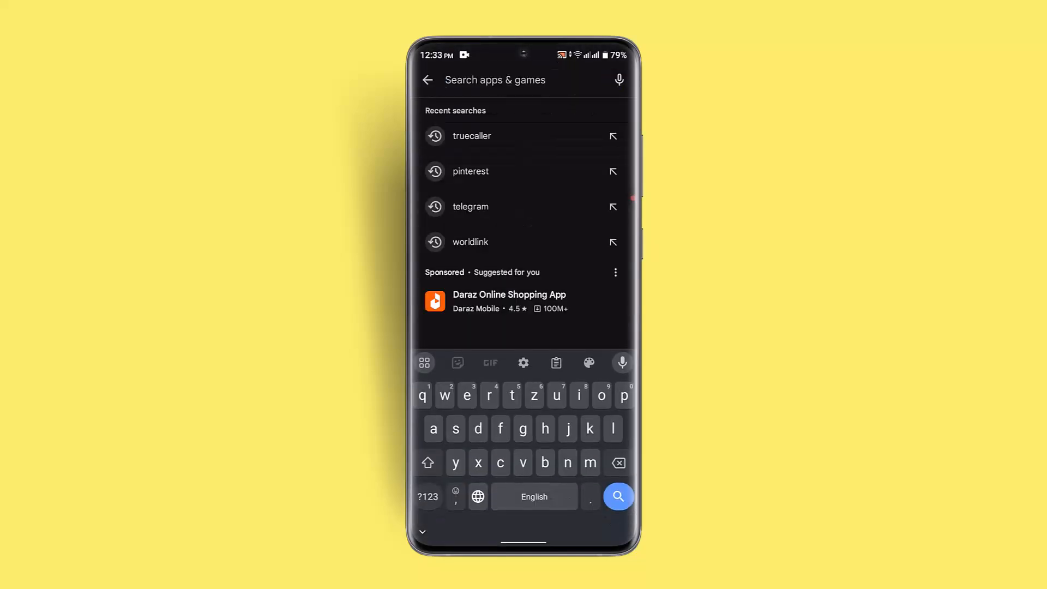
click(471, 206)
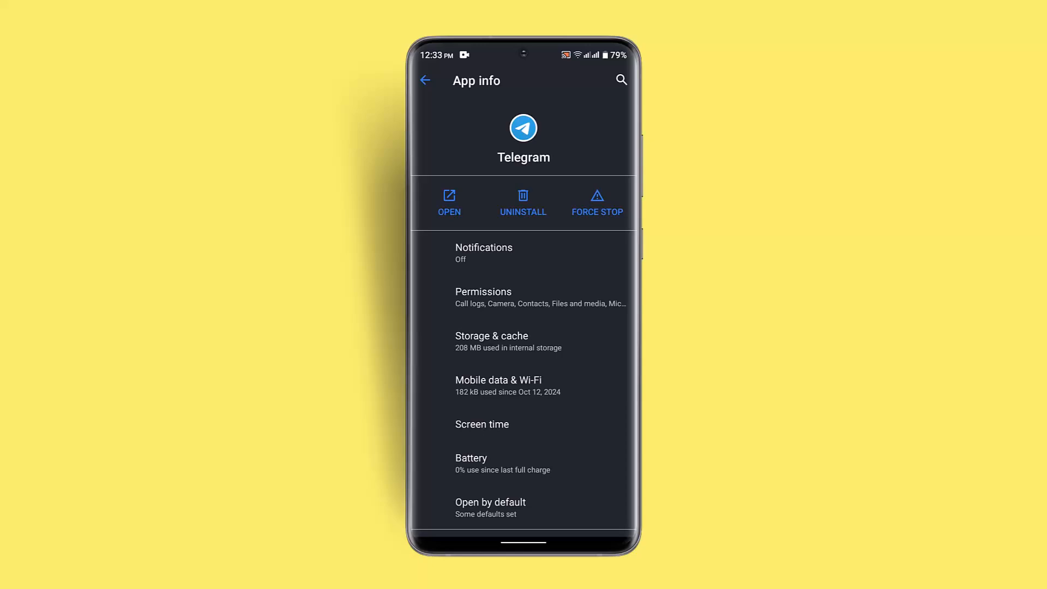
- Clear Telegram's cached data under Storage & cache, bringing cache to 0 B
click(492, 341)
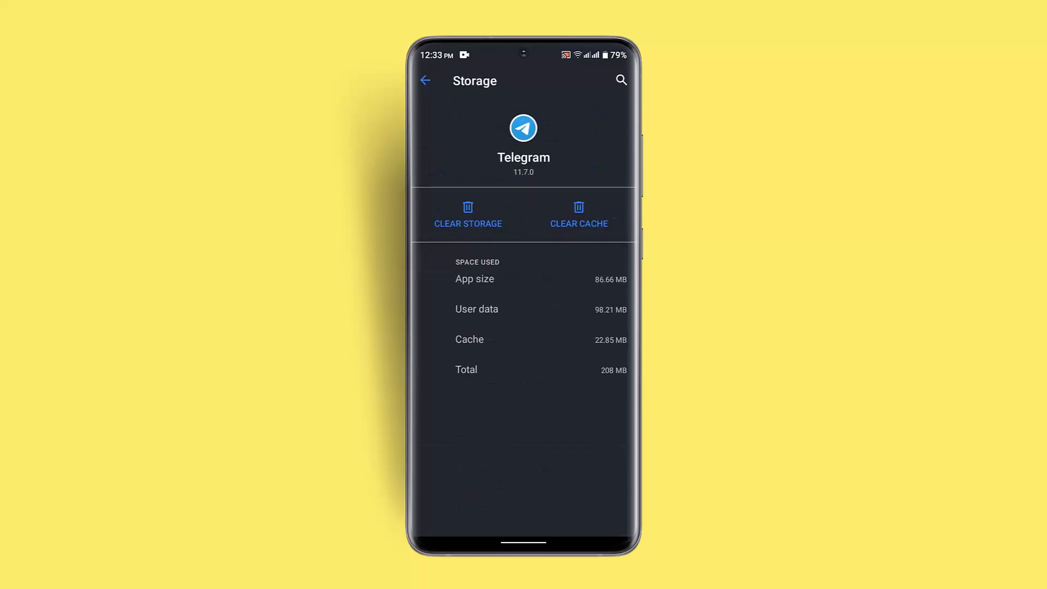
click(579, 213)
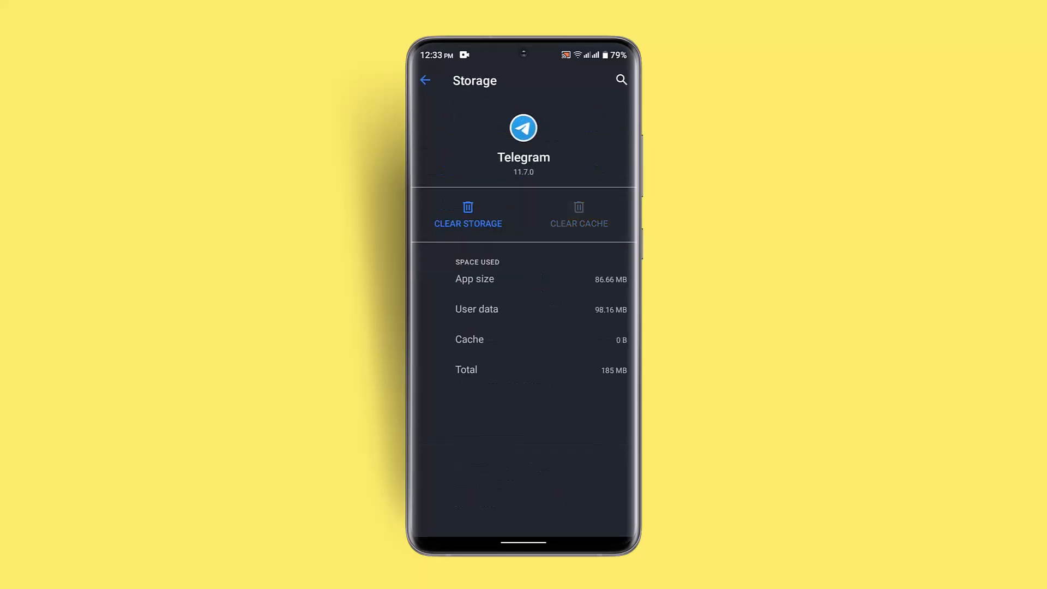
click(424, 80)
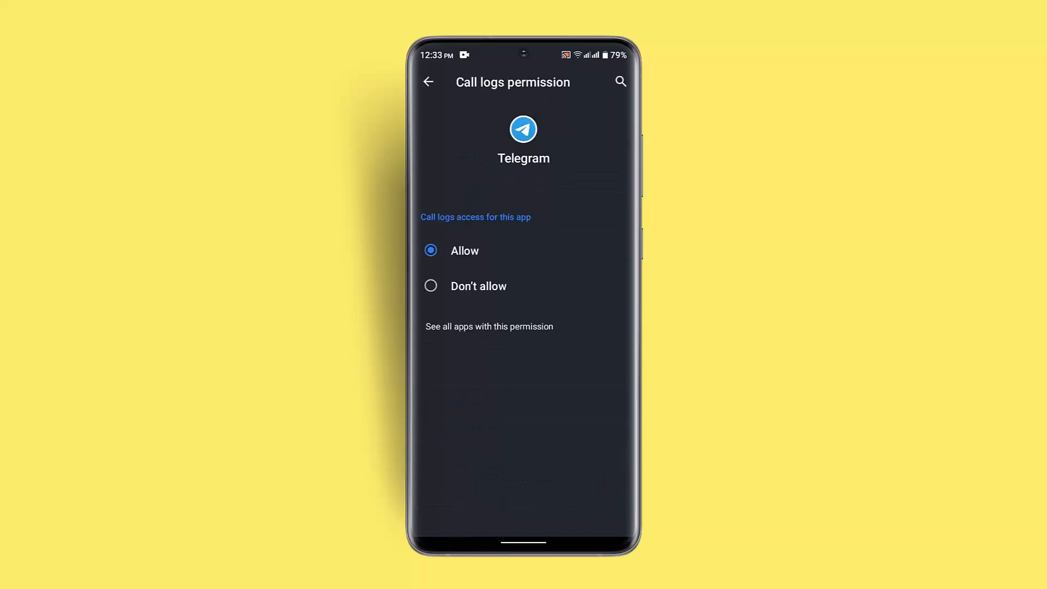
- Allow Telegram's call logs permission, review the full permissions list and return to App info
click(428, 82)
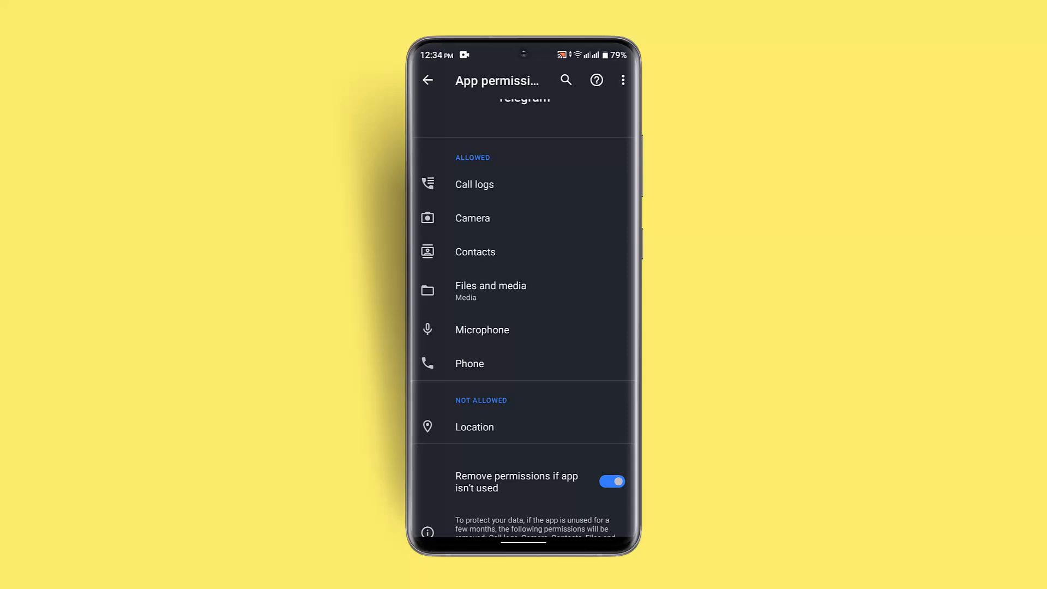
scroll(up, 3)
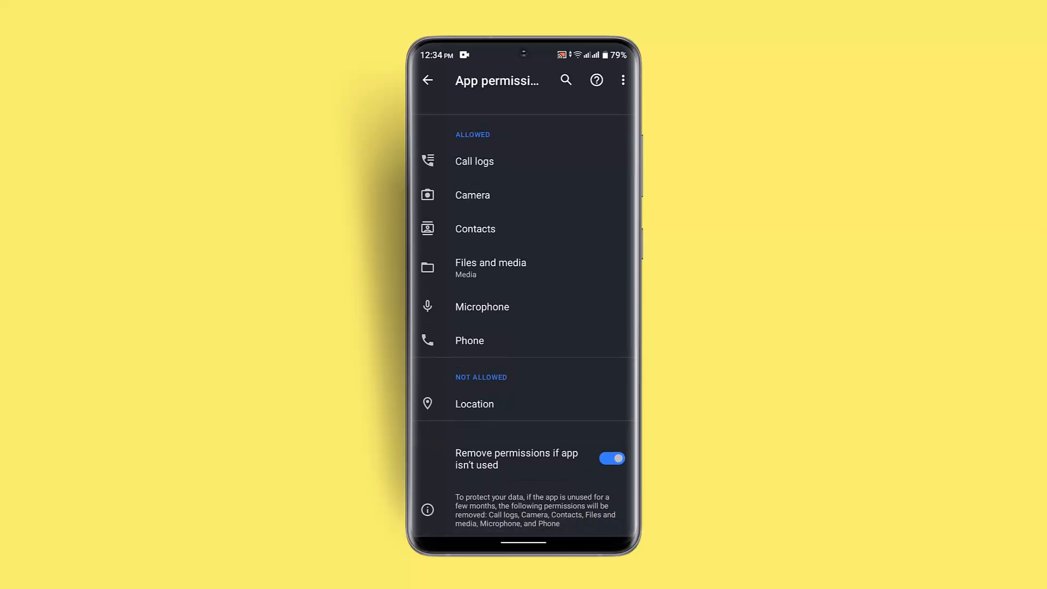
click(426, 79)
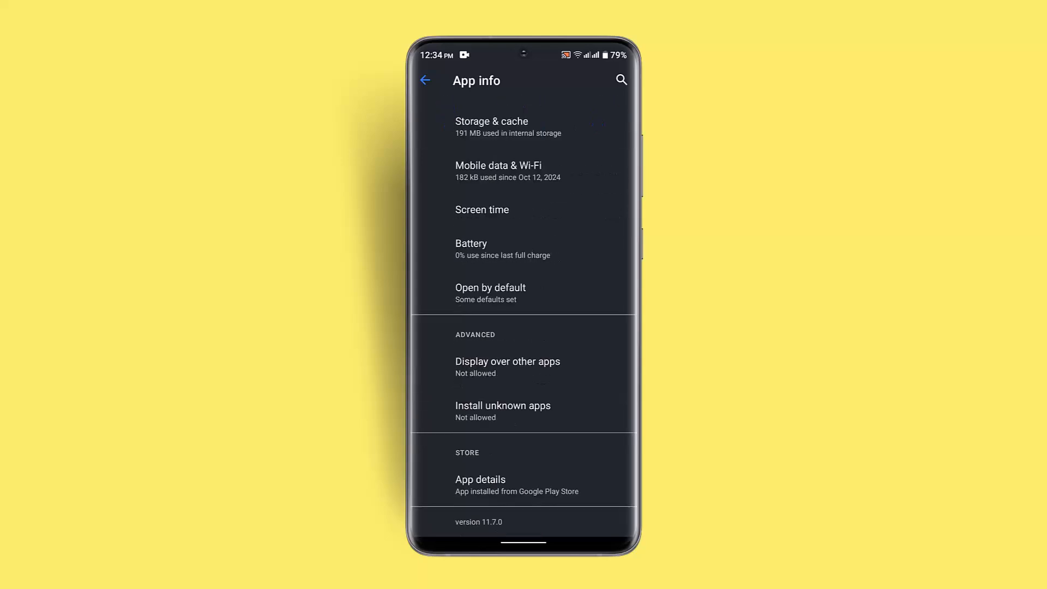